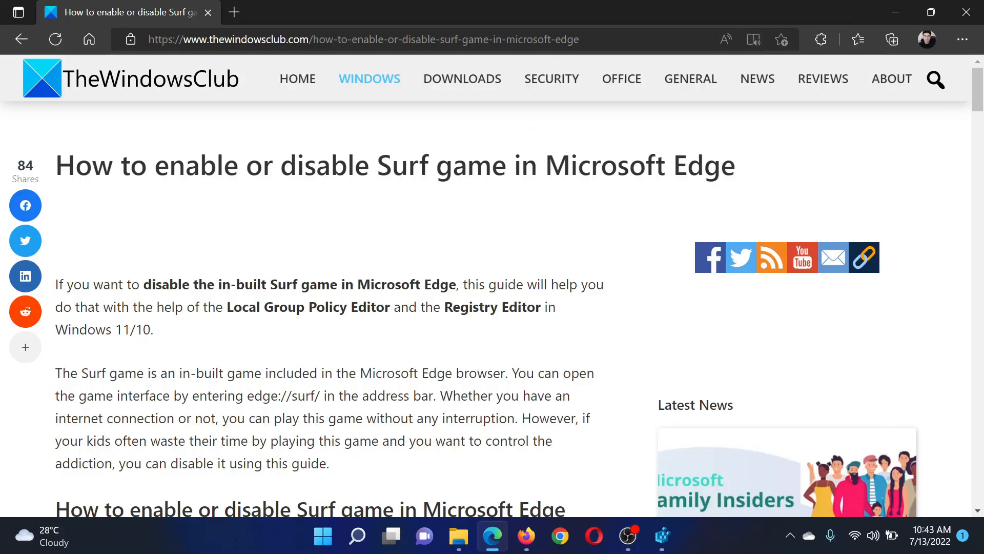
# Step: Highlight then clear the article title and bring the numbered registry steps for the Surf game into view
pyautogui.moveTo(153, 165); pyautogui.dragTo(722, 165)
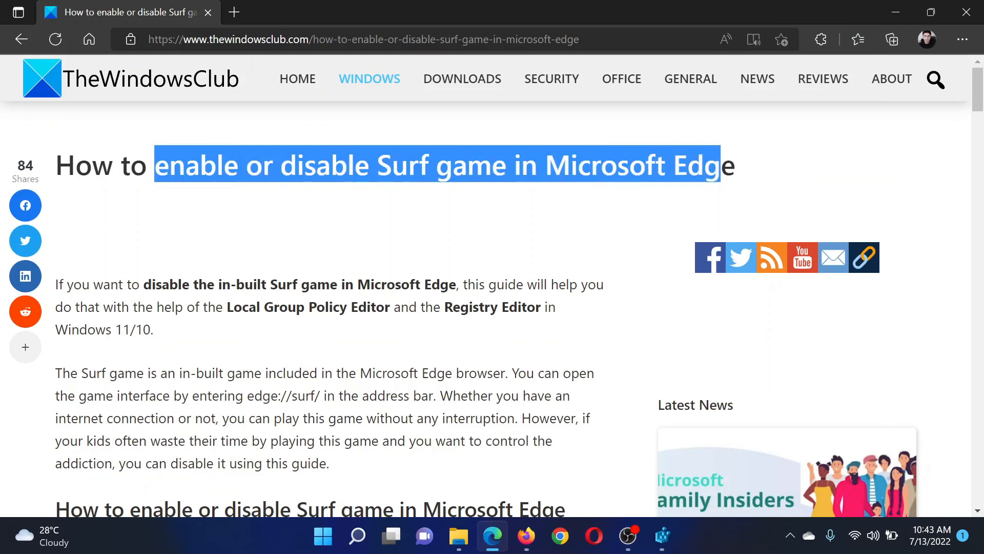
pyautogui.click(492, 223)
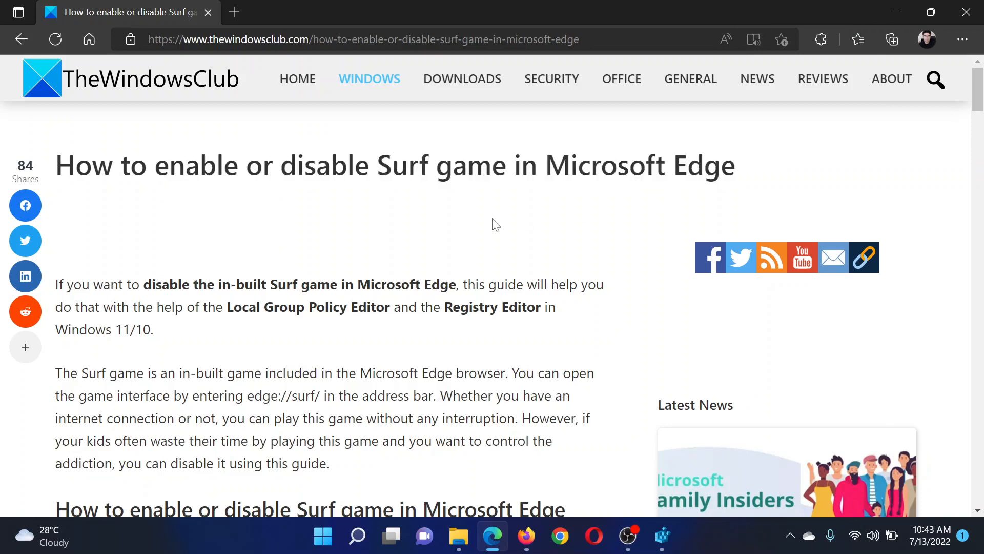
pyautogui.scroll(-3)
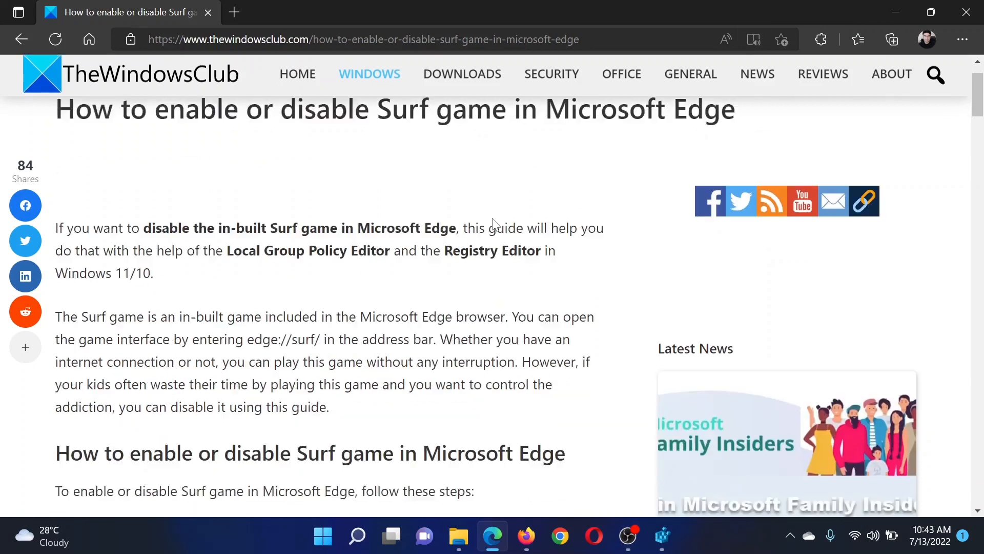
pyautogui.scroll(-3)
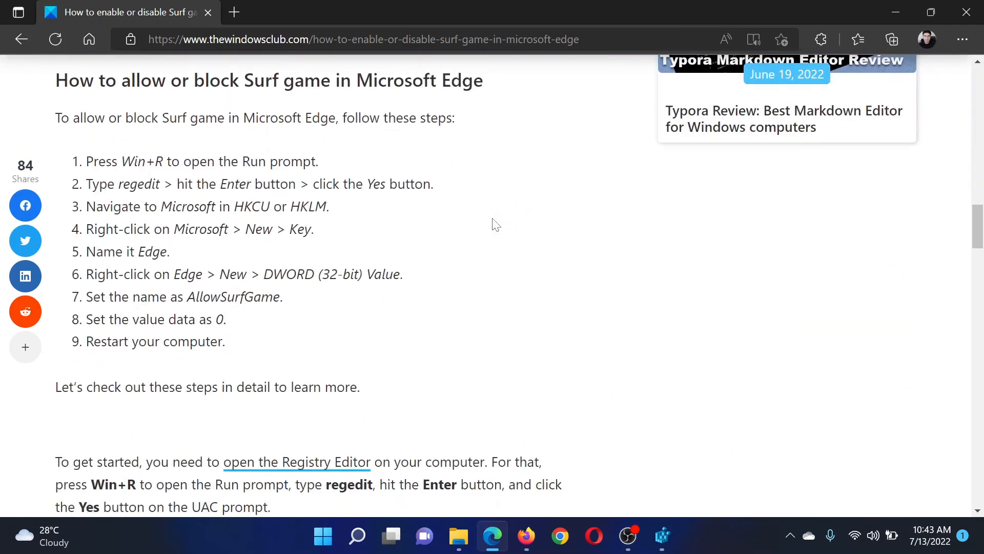
pyautogui.moveTo(139, 140)
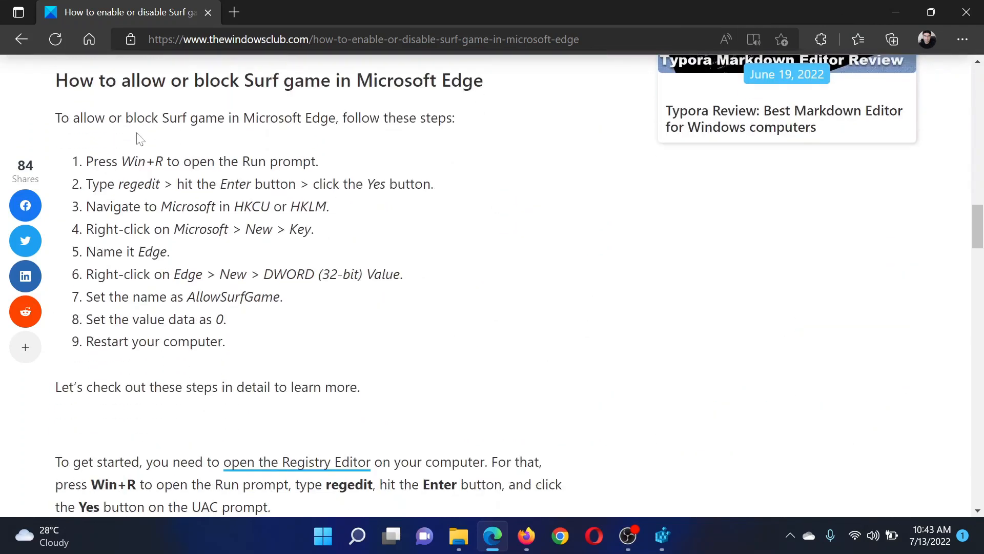
pyautogui.moveTo(451, 158)
pyautogui.write('regedit')
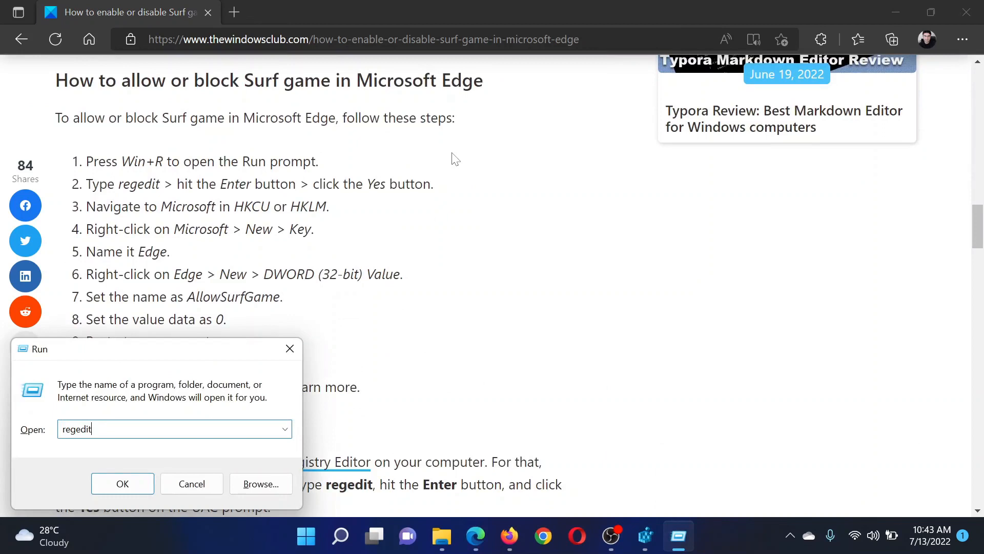
pyautogui.moveTo(431, 179)
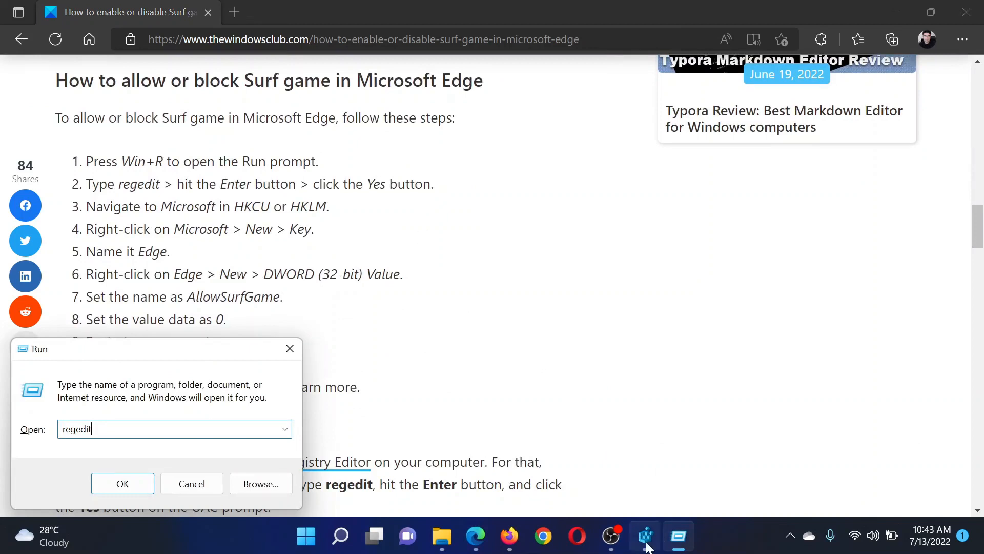
# Step: Add a new key named Edge under HKEY_CURRENT_USER\Microsoft
pyautogui.click(122, 484)
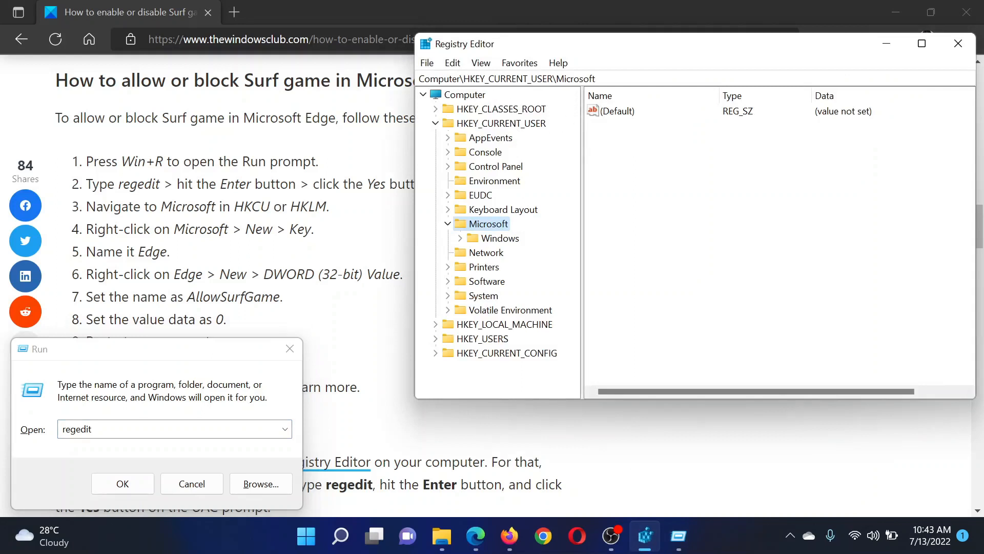
pyautogui.moveTo(513, 198)
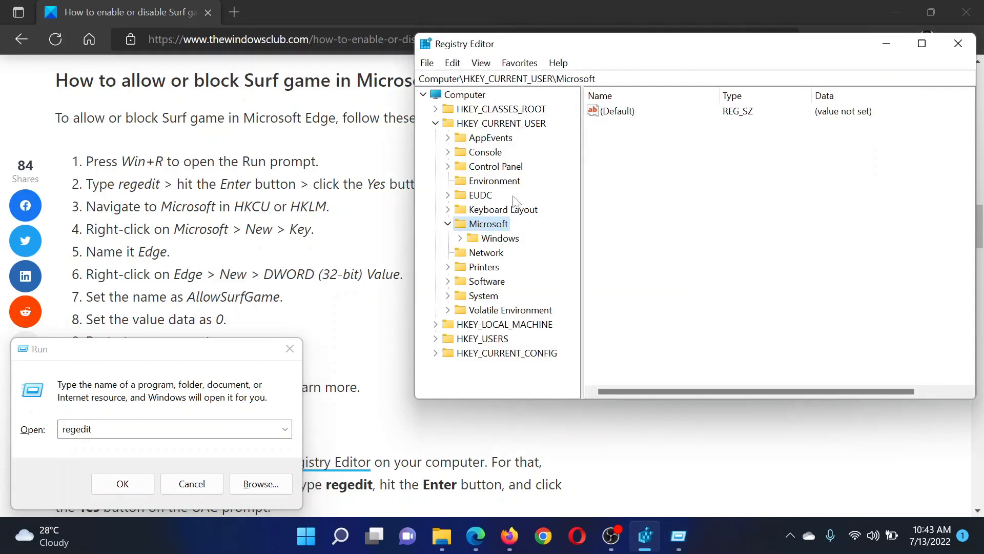
pyautogui.rightClick(488, 223)
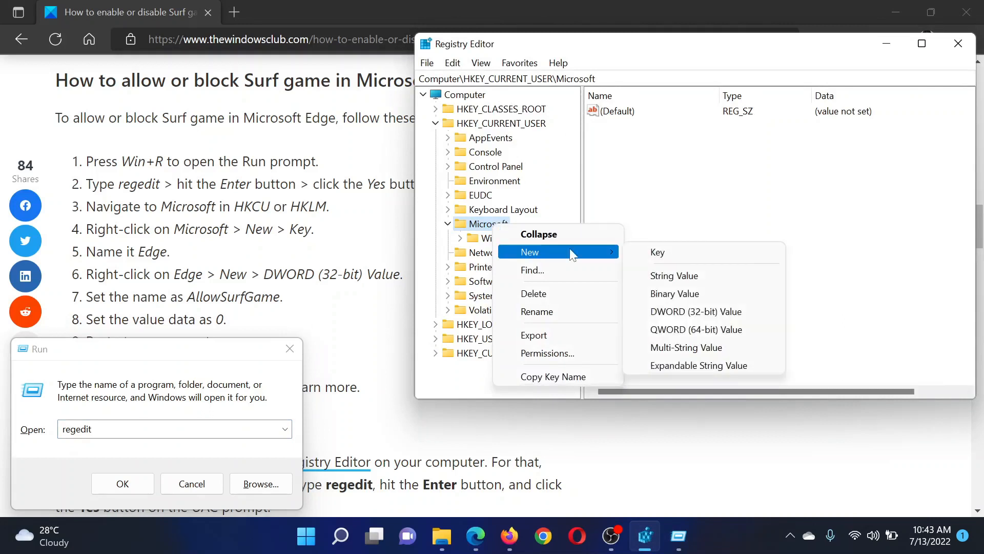
pyautogui.click(658, 252)
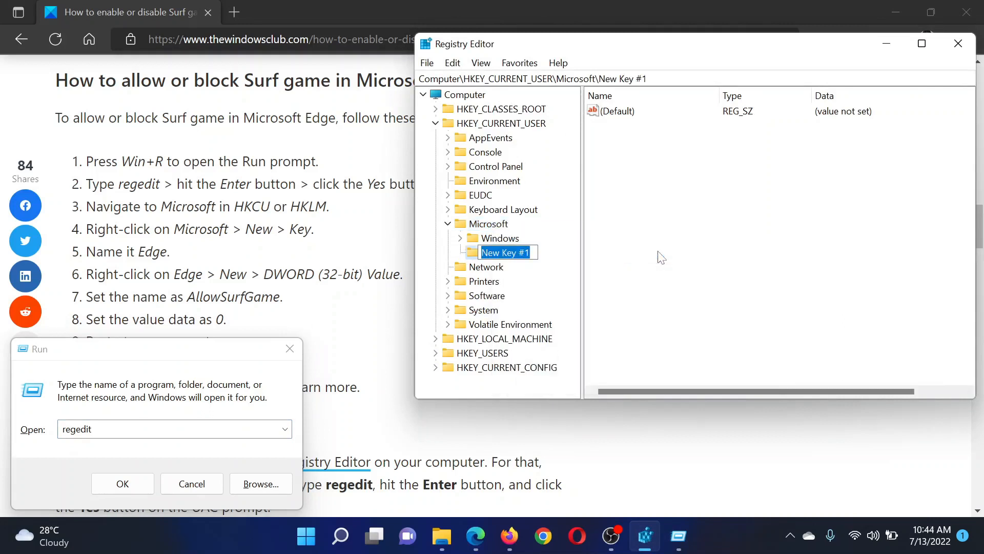
pyautogui.write('Edge')
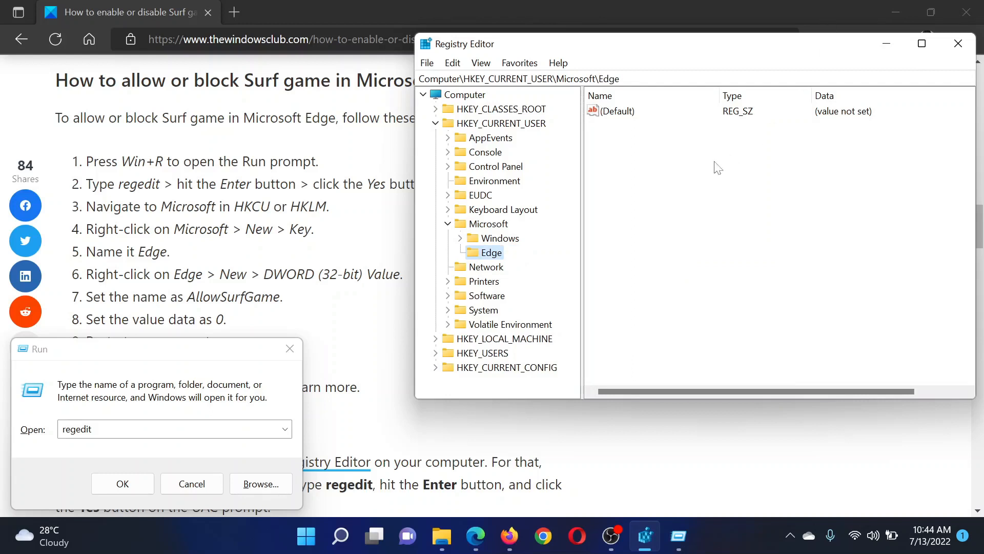
# Step: Create a DWORD (32-bit) value named AllowSurfGame in the Edge key and bring up its edit dialog showing 0
pyautogui.rightClick(205, 296)
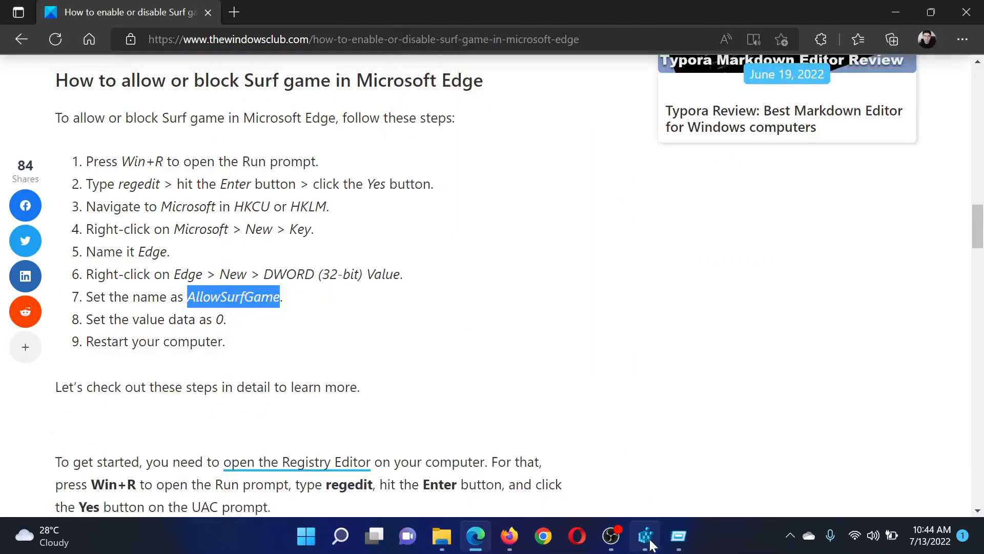
pyautogui.click(645, 535)
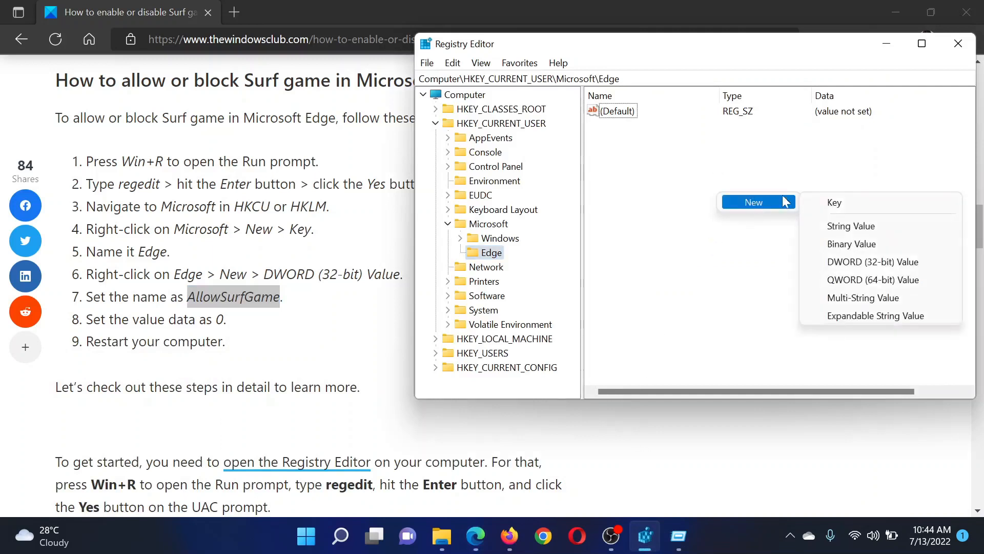
pyautogui.click(874, 262)
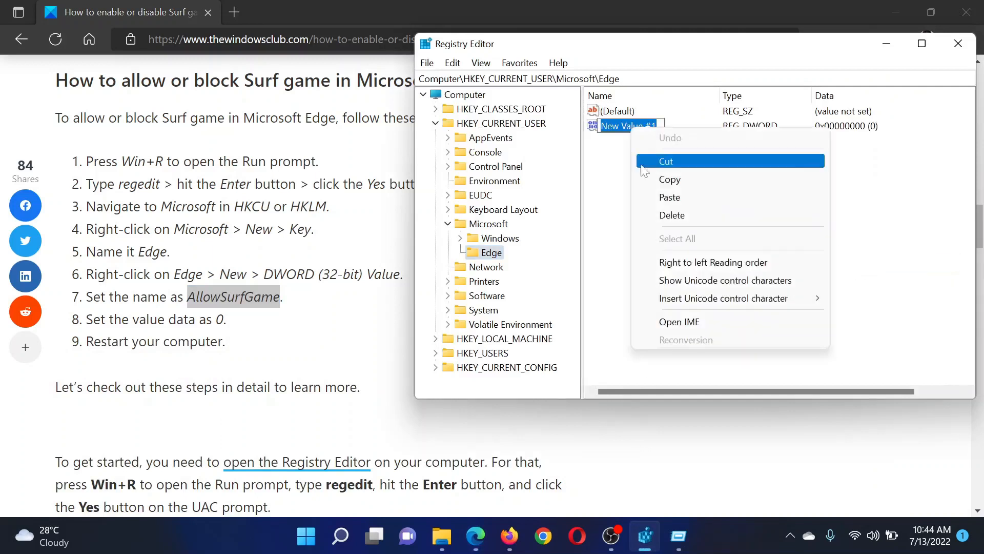
pyautogui.write('AllowSurfGame')
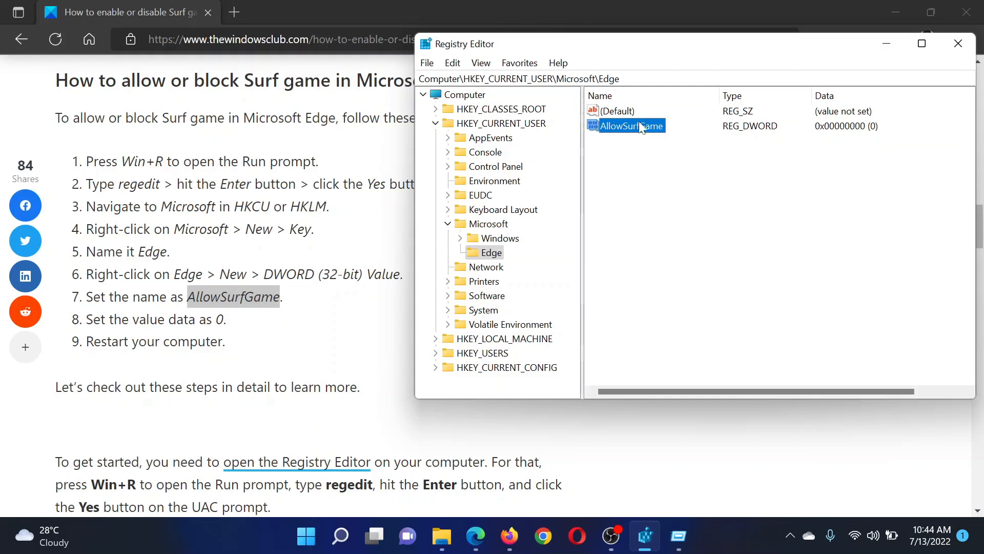
pyautogui.doubleClick(632, 125)
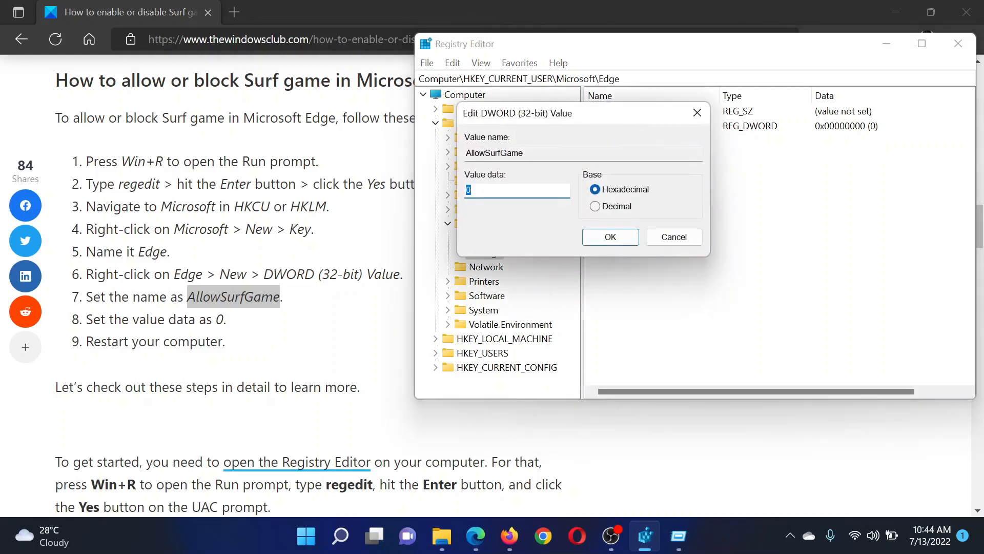
# Step: Leave AllowSurfGame at 0, then reopen it and enter 1 as the value data
pyautogui.click(610, 237)
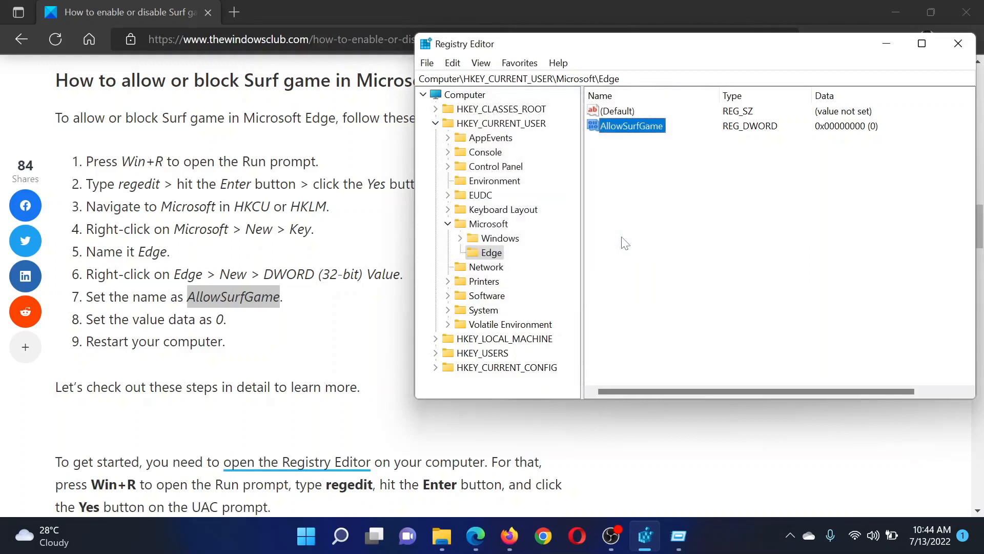
pyautogui.moveTo(632, 168)
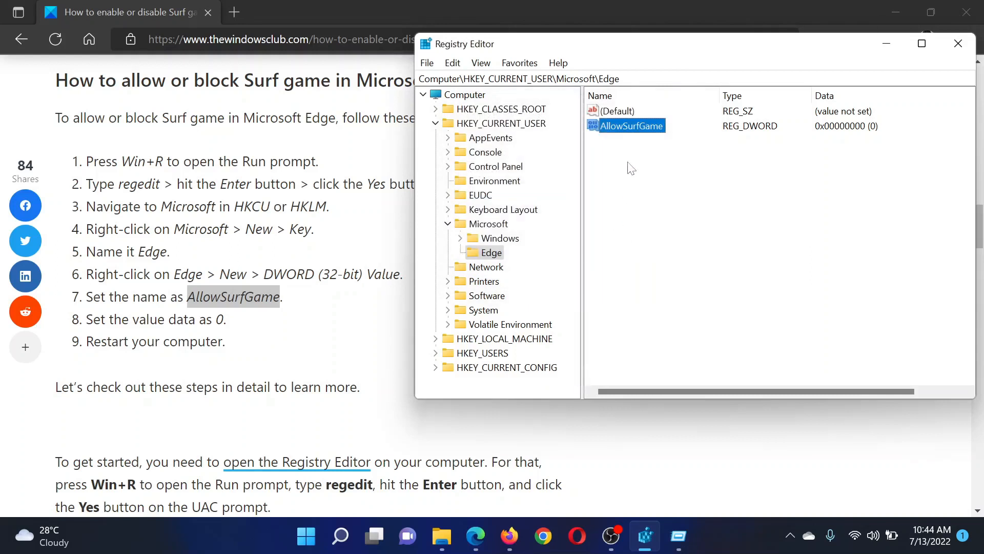
pyautogui.doubleClick(632, 125)
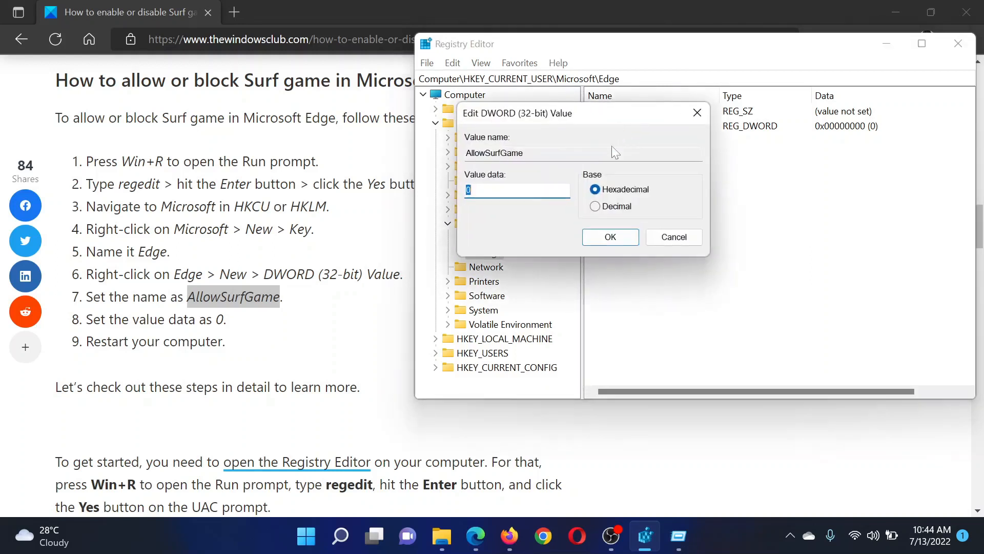
pyautogui.write('1')
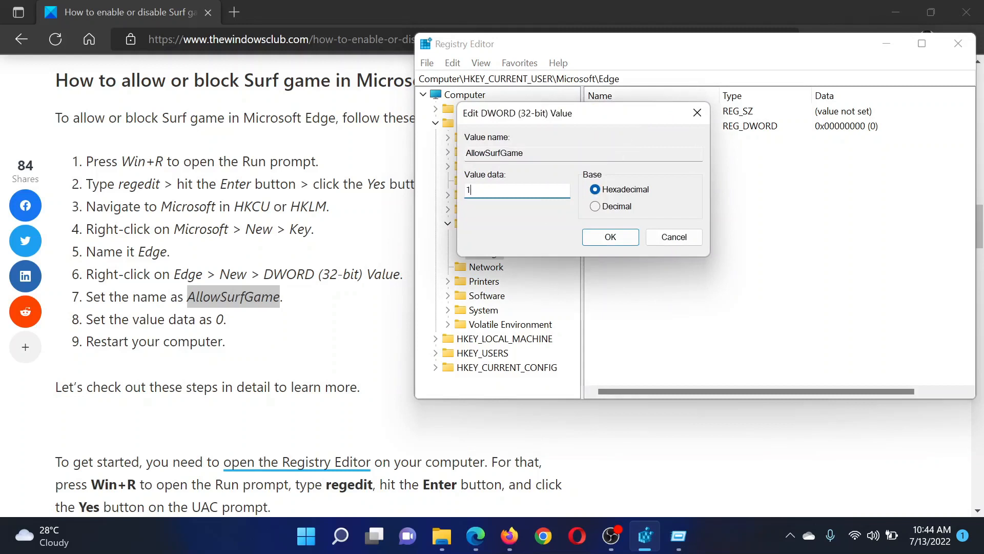